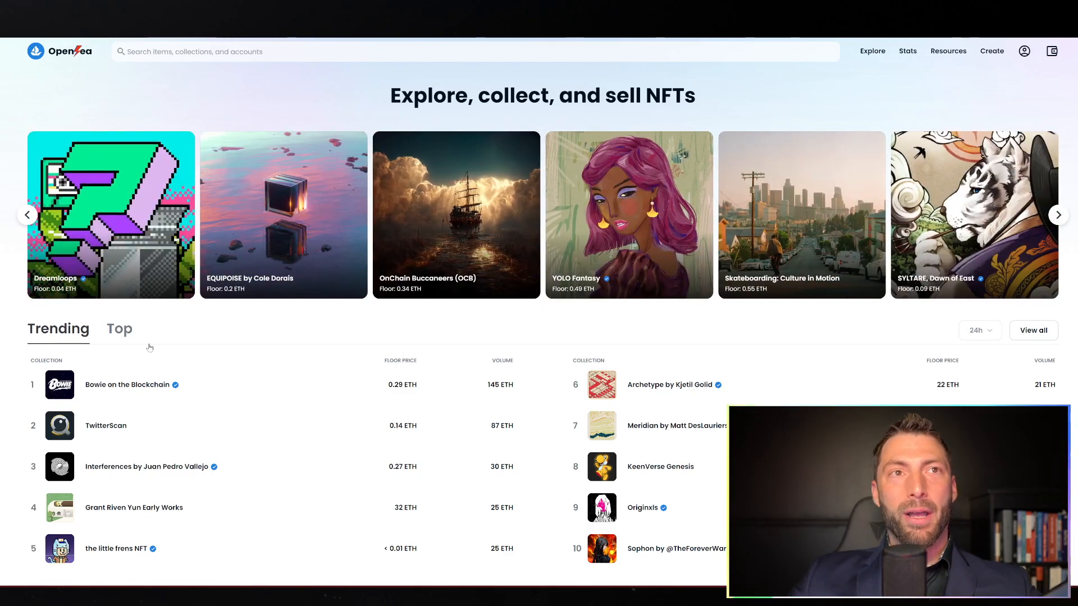
Connect MetaMask to OpenSea and unlock the wallet with its password.
left_click(1024, 51)
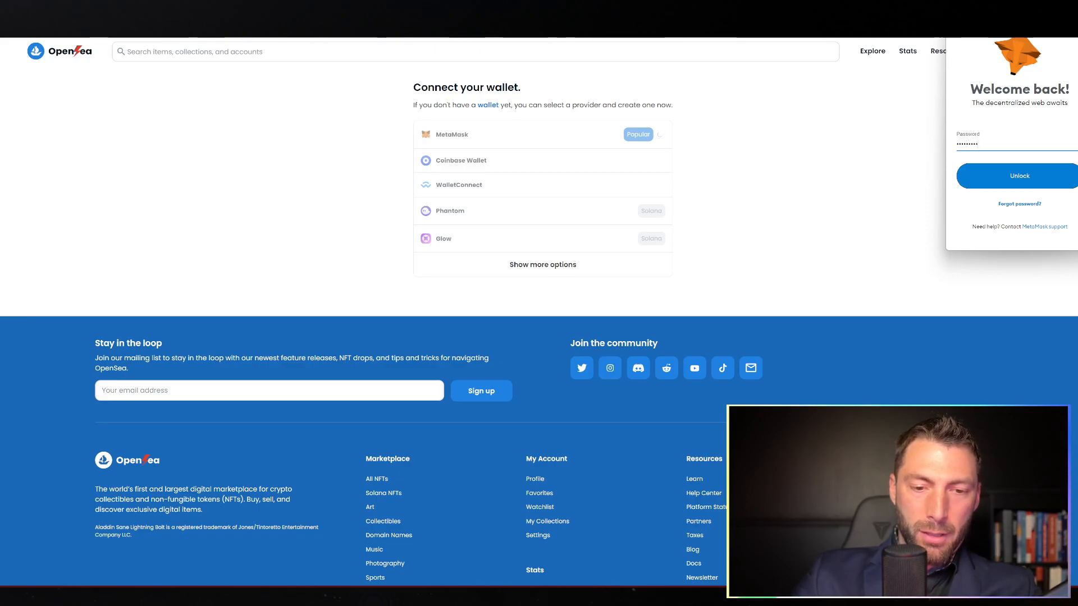
left_click(1020, 176)
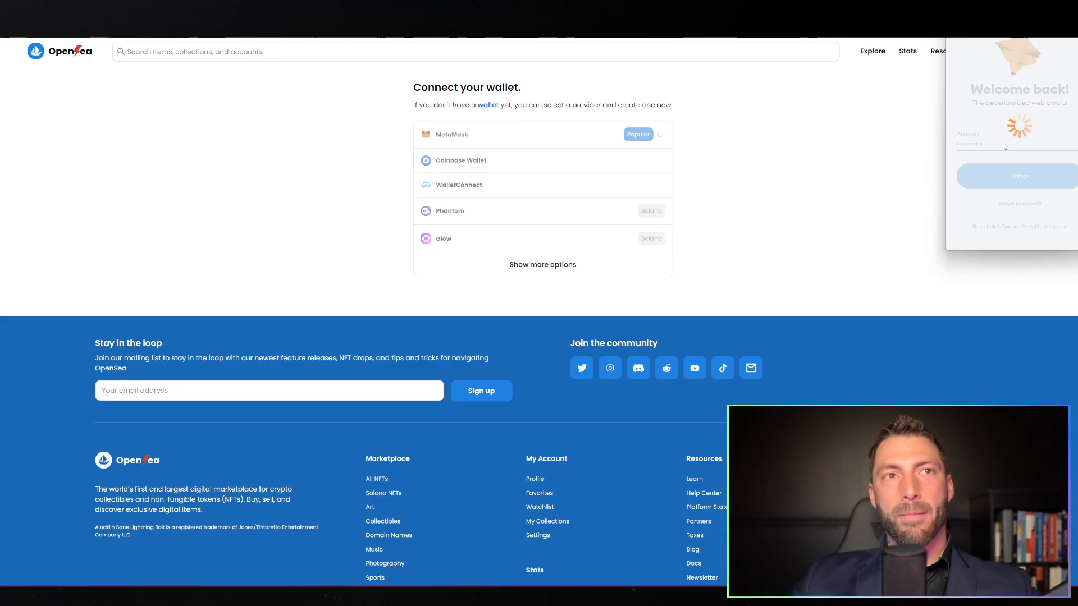
Open the profile's collected NFTs and browse the two owned items.
left_click(1019, 175)
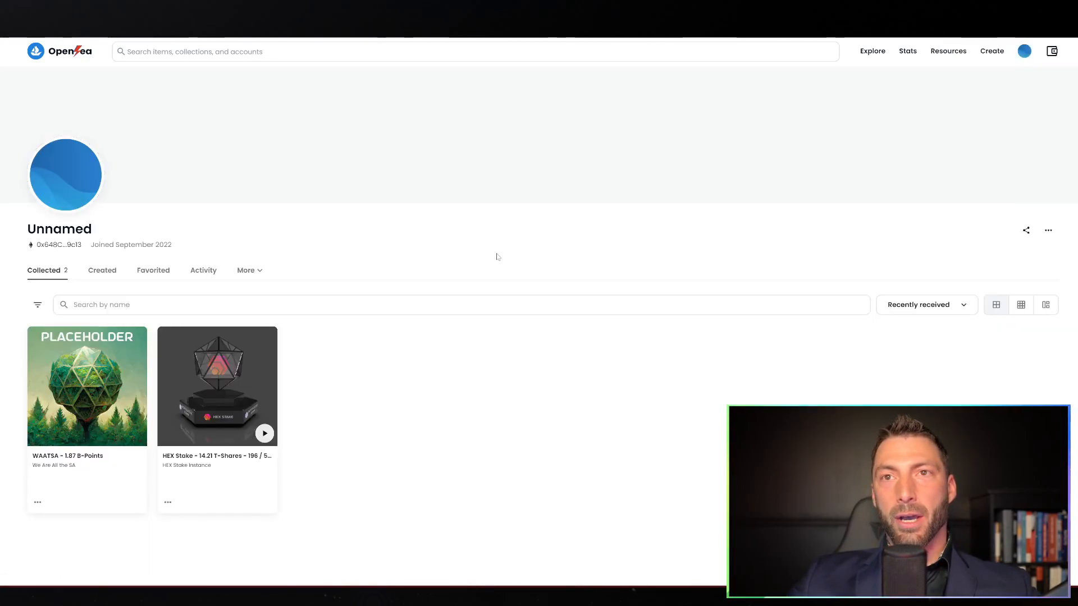
scroll("down", 3)
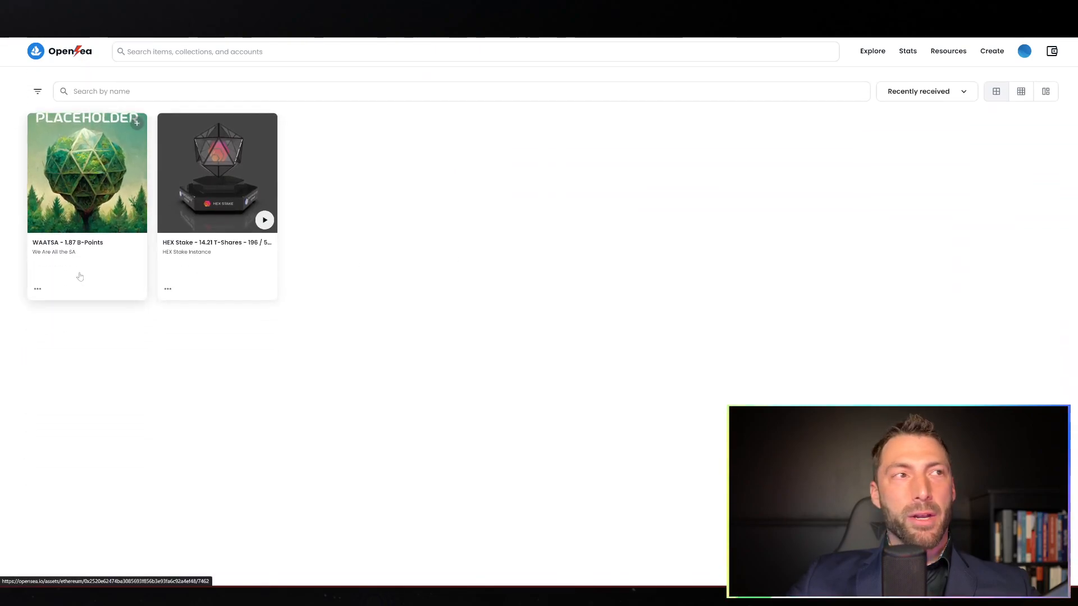
scroll("up", 3)
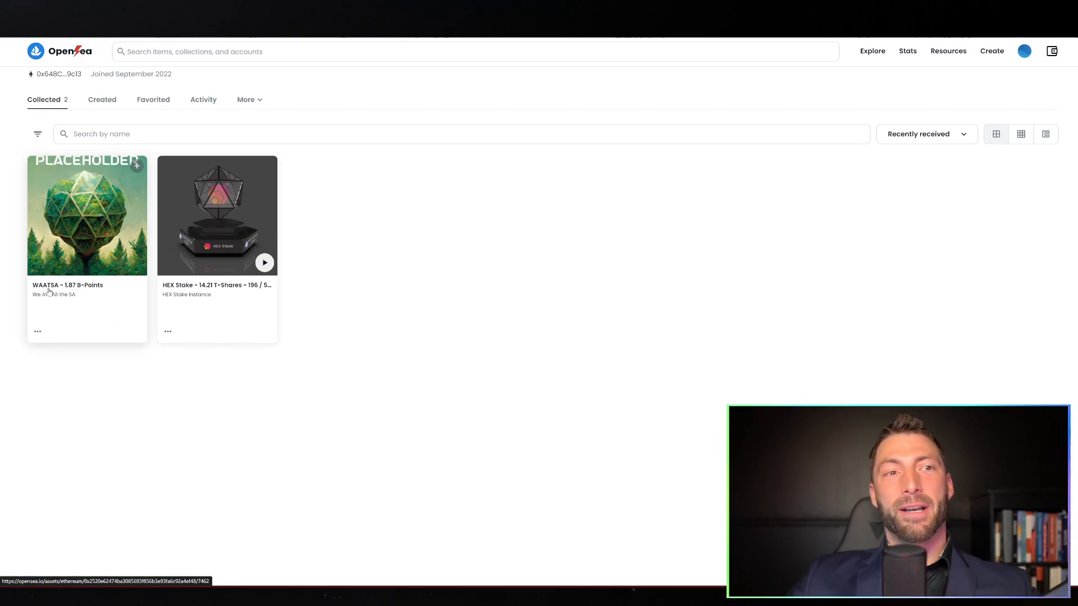
mouse_move(64, 311)
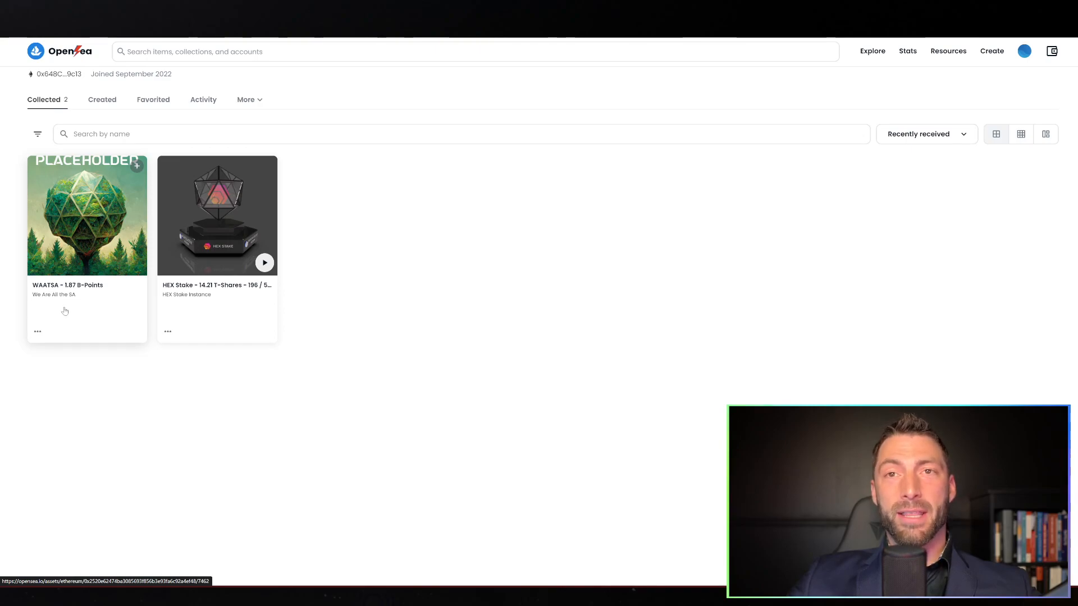
mouse_move(177, 306)
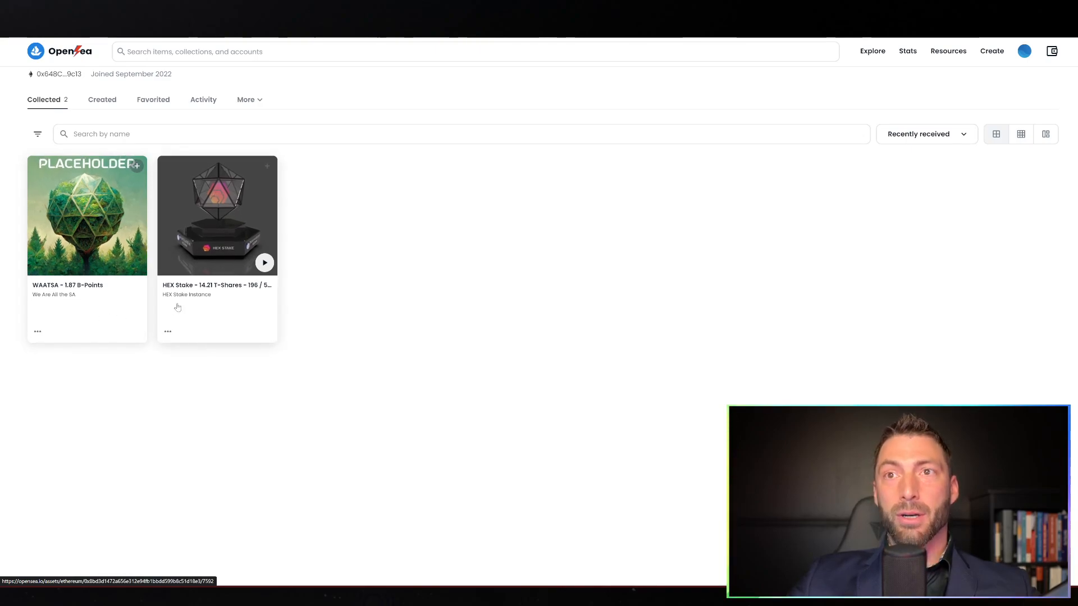
mouse_move(376, 314)
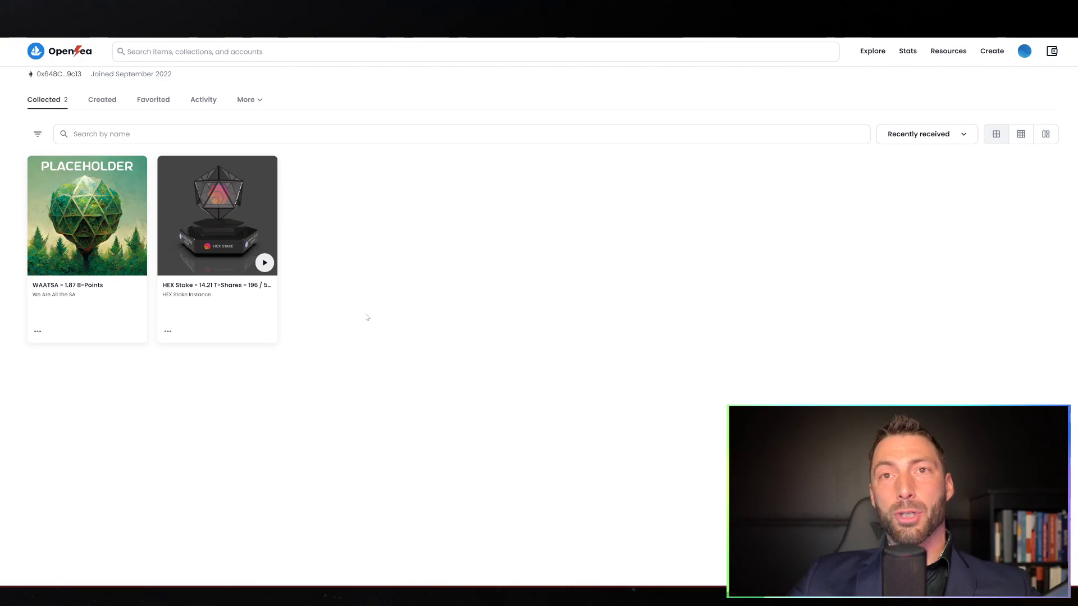
mouse_move(37, 331)
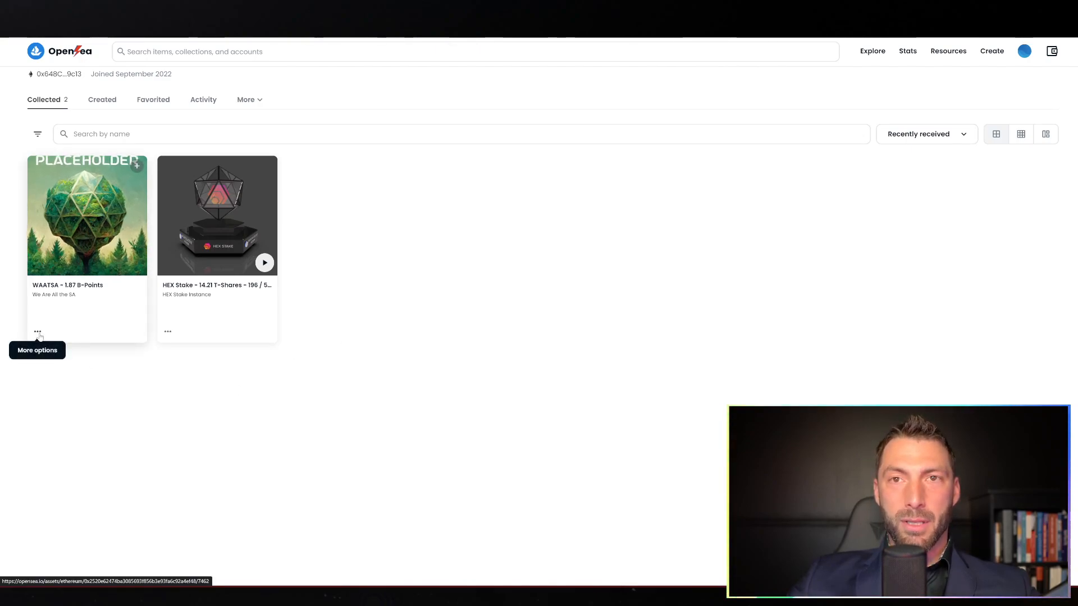
Choose Transfer from the WAATSA NFT's More options and continue.
left_click(37, 331)
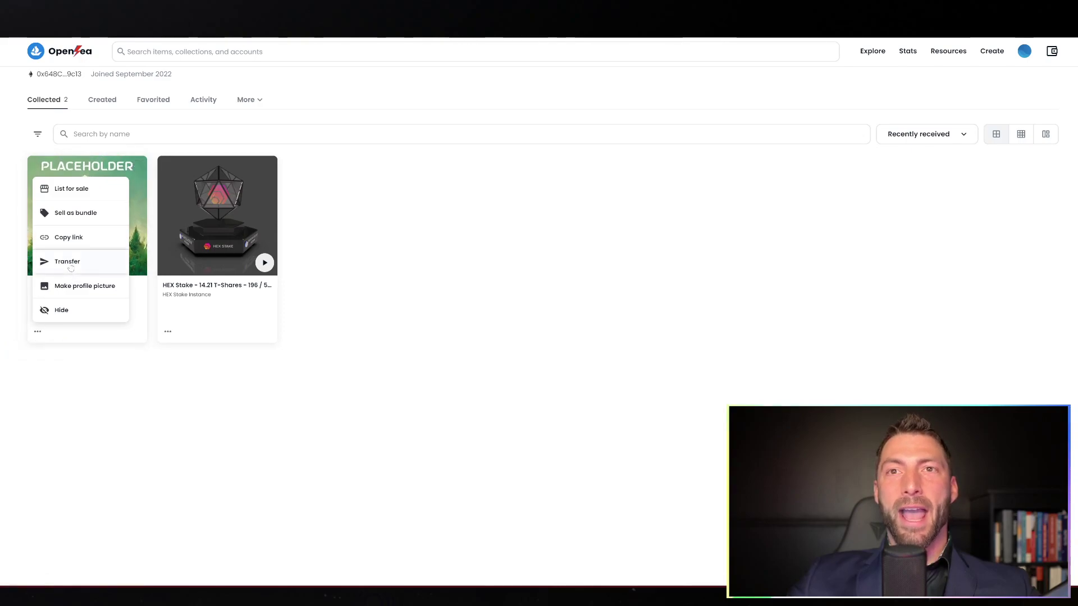
left_click(68, 261)
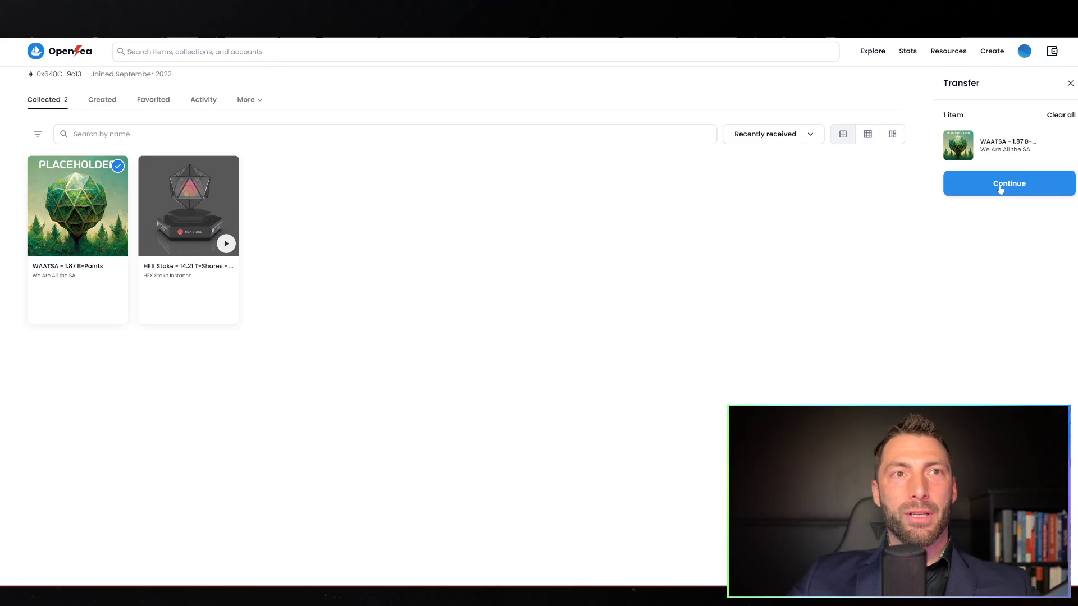
left_click(1008, 183)
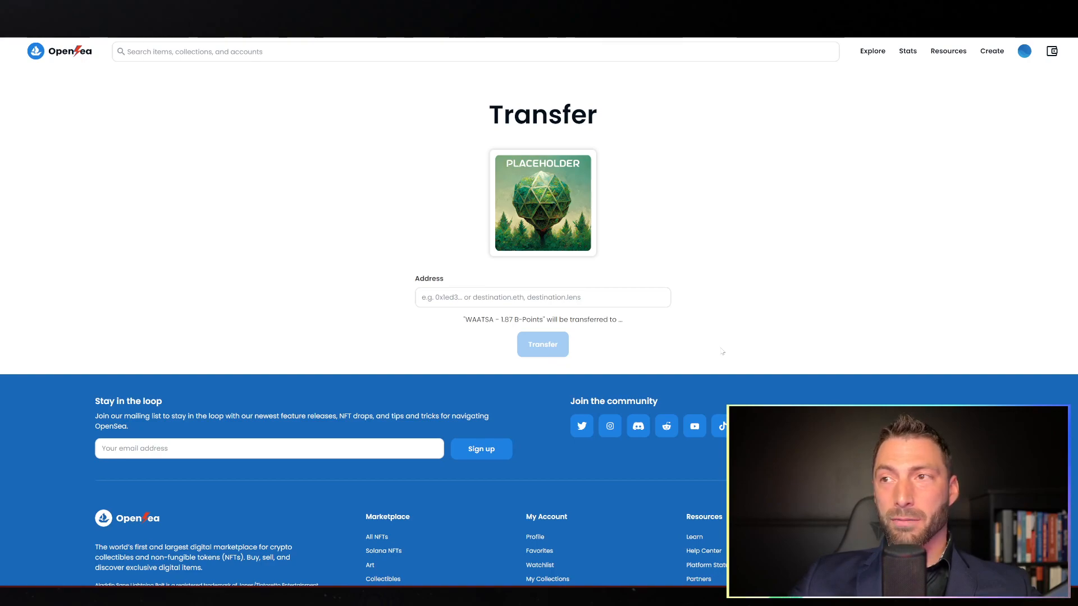
mouse_move(531, 359)
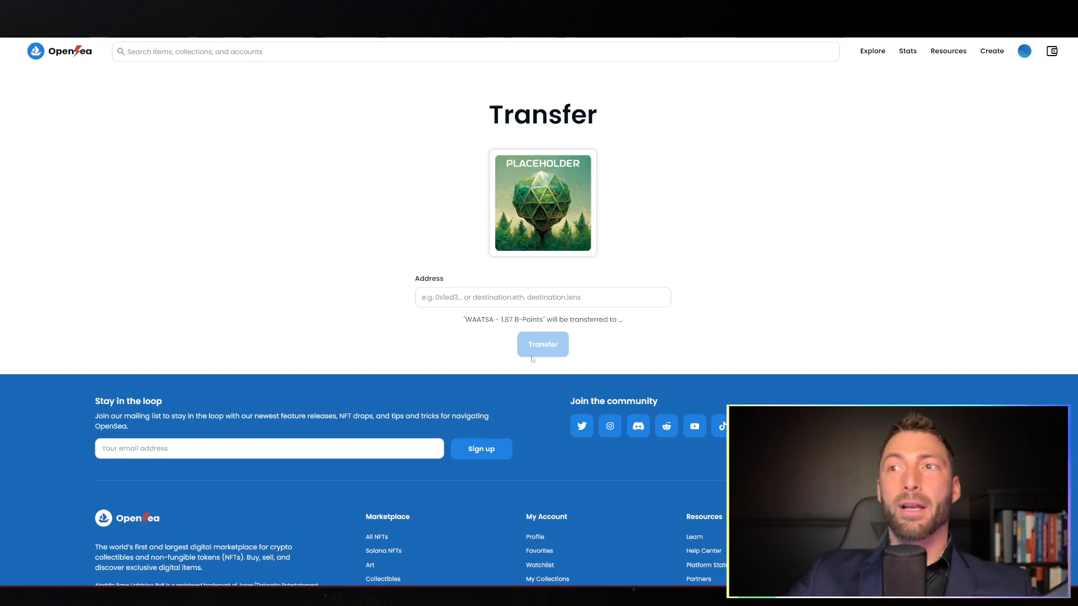